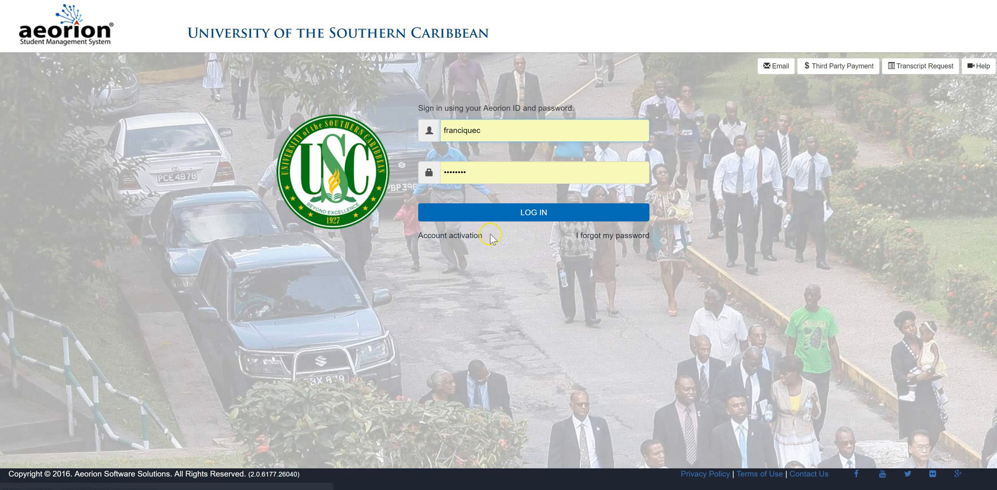
Sign in to Aeorion with the instructor's ID and password
{"action": "left_click", "coordinate": [534, 212]}
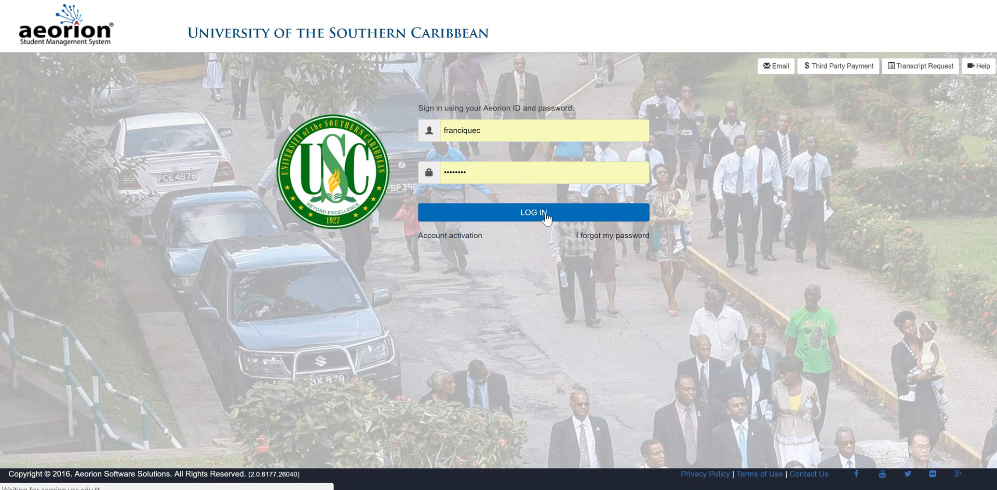
{"action": "left_click", "coordinate": [534, 212]}
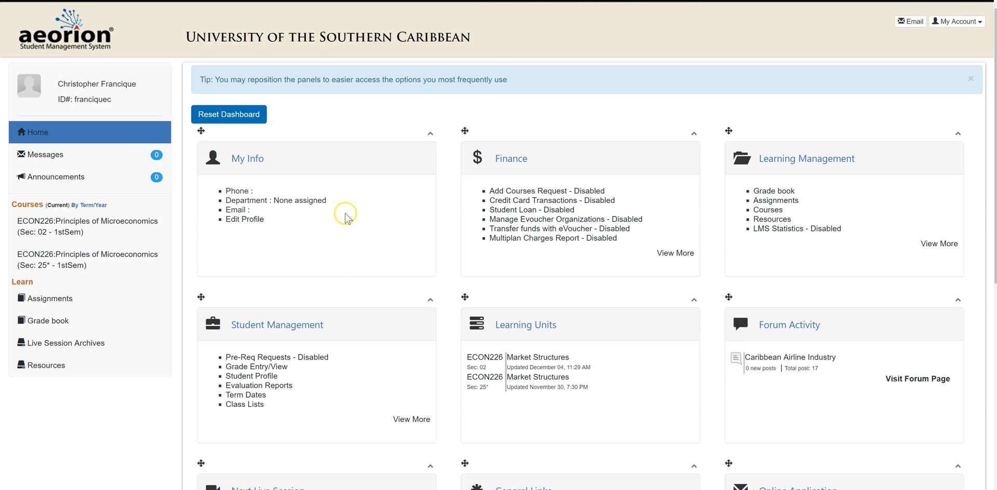
Scroll the dashboard and open Grade Entry/View from Student Management
{"action": "scroll", "scroll_direction": "down", "scroll_amount": 3}
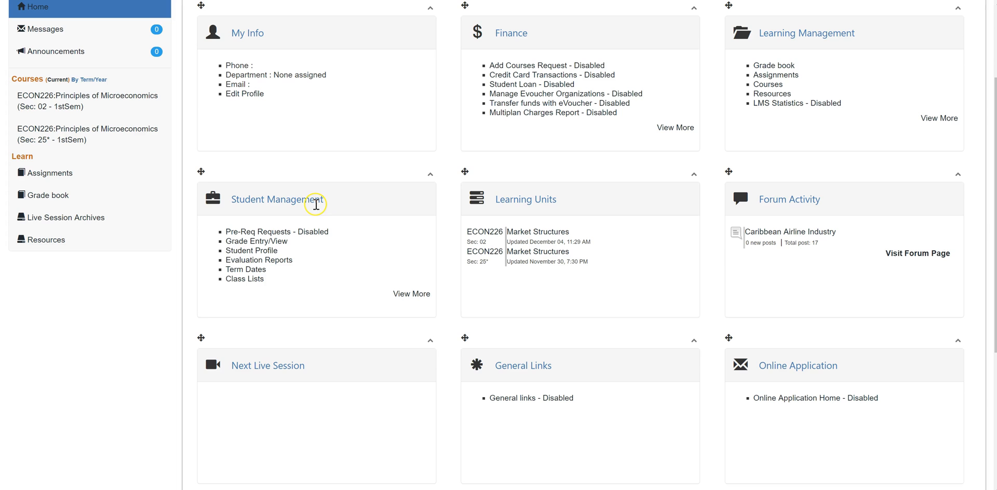
{"action": "mouse_move", "coordinate": [264, 221]}
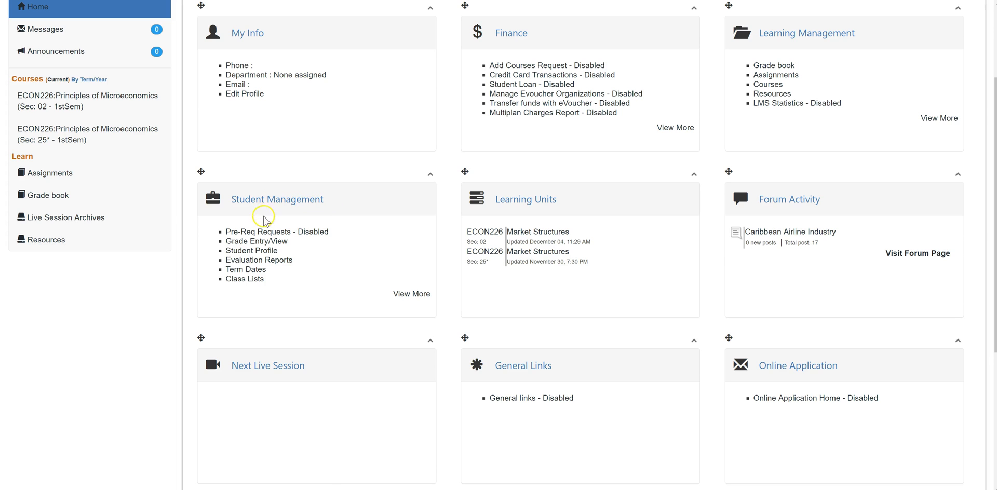
{"action": "mouse_move", "coordinate": [259, 246]}
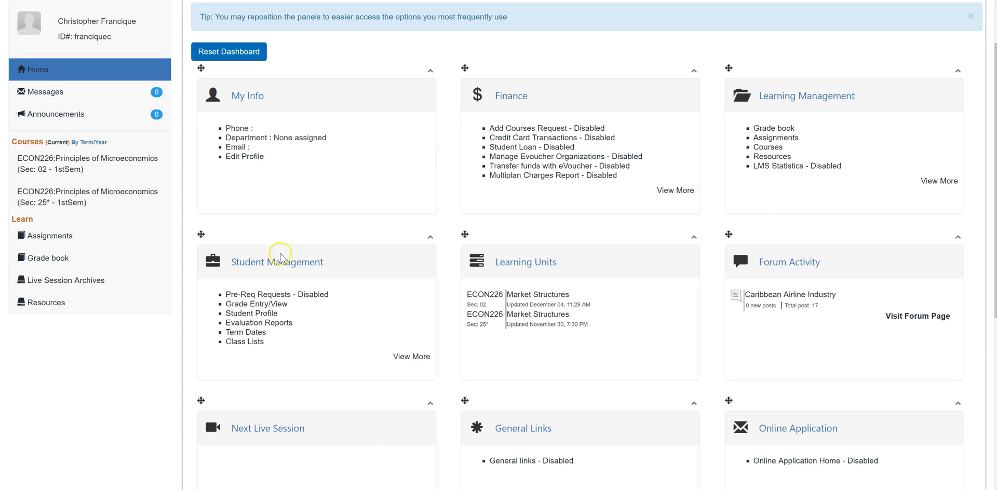
{"action": "mouse_move", "coordinate": [261, 306]}
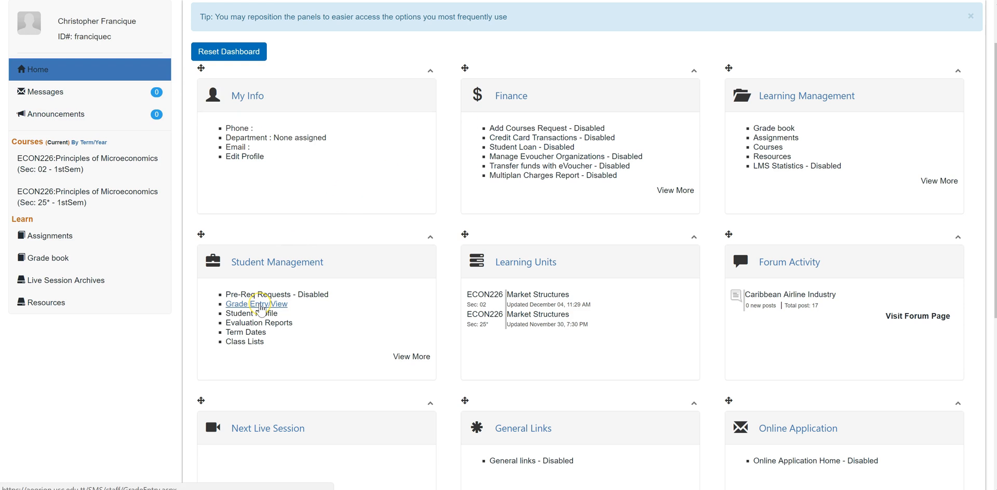
{"action": "left_click", "coordinate": [256, 304]}
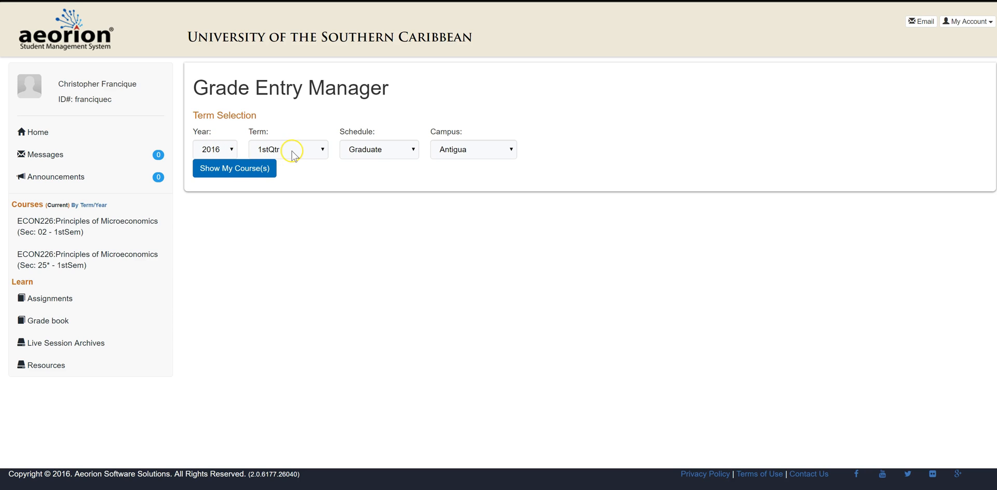
Set term to 1stSem, schedule to Undergraduate, and campus to Main
{"action": "left_click", "coordinate": [289, 149]}
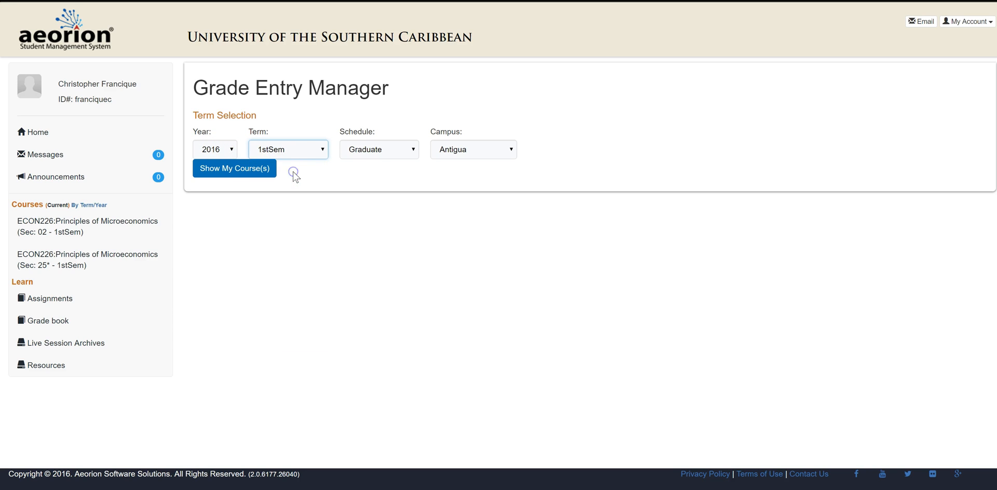
{"action": "left_click", "coordinate": [379, 149]}
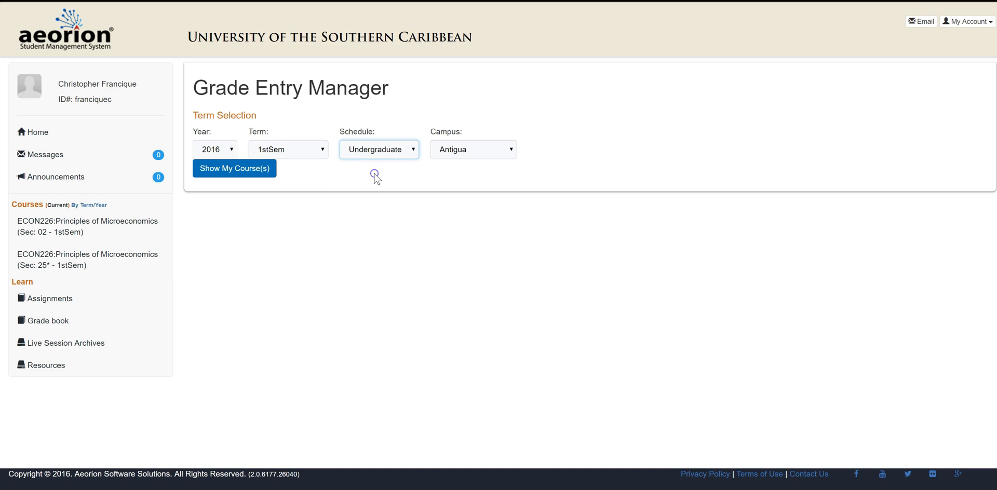
{"action": "left_click", "coordinate": [473, 150]}
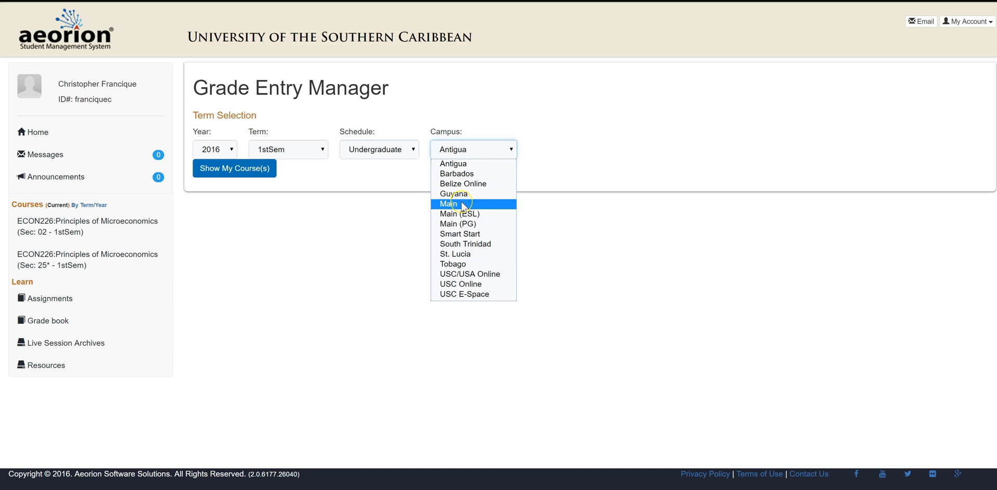
{"action": "left_click", "coordinate": [451, 204]}
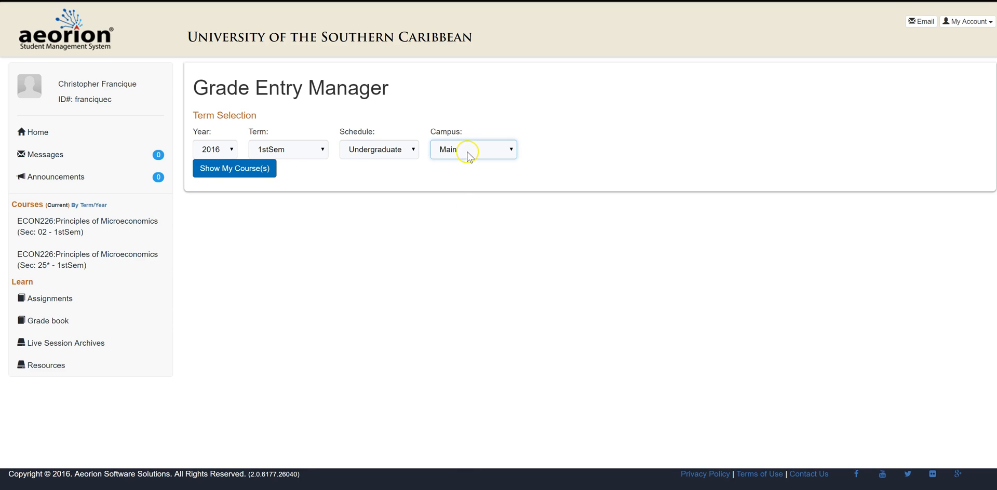
Switch the campus to Barbados and list the courses
{"action": "left_click", "coordinate": [474, 150]}
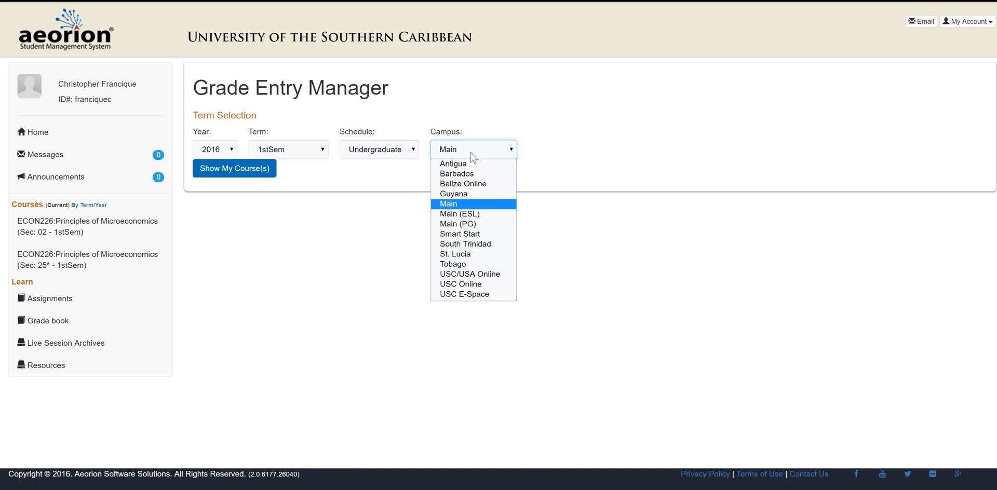
{"action": "mouse_move", "coordinate": [461, 225]}
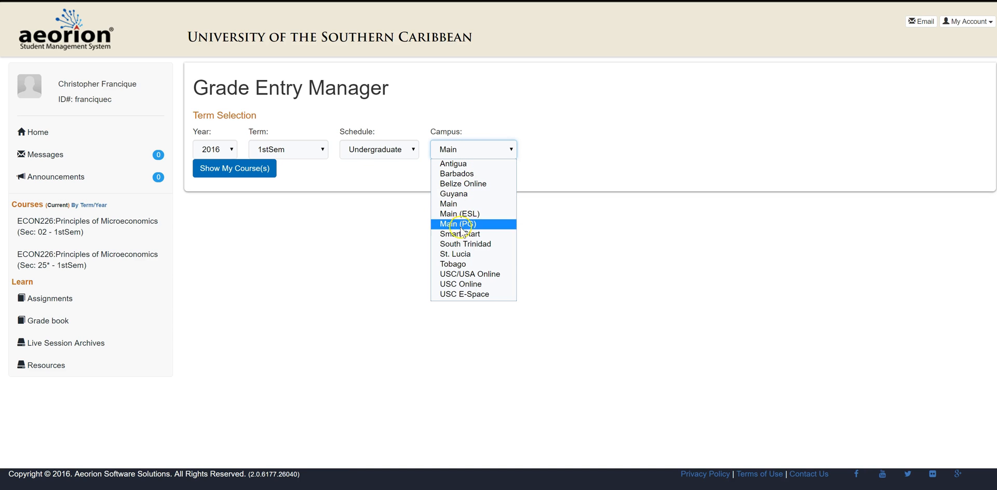
{"action": "mouse_move", "coordinate": [464, 237]}
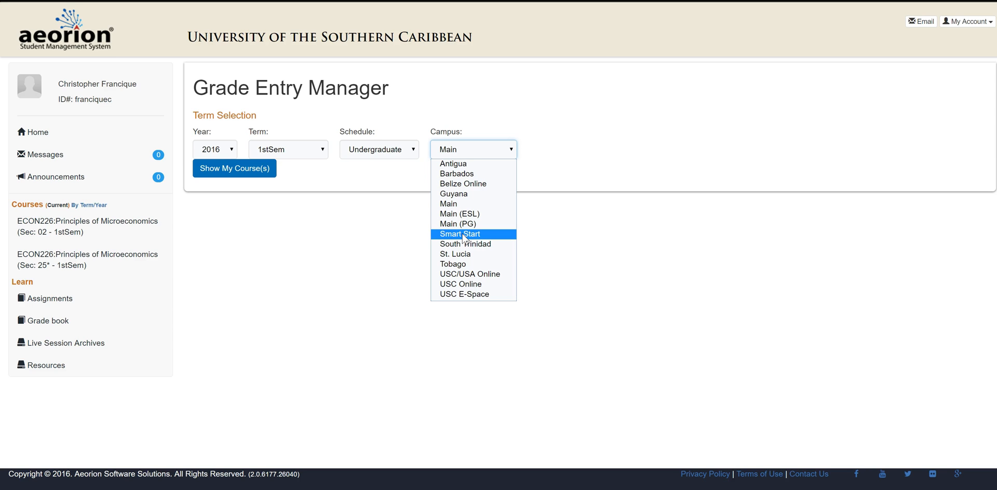
{"action": "mouse_move", "coordinate": [474, 175]}
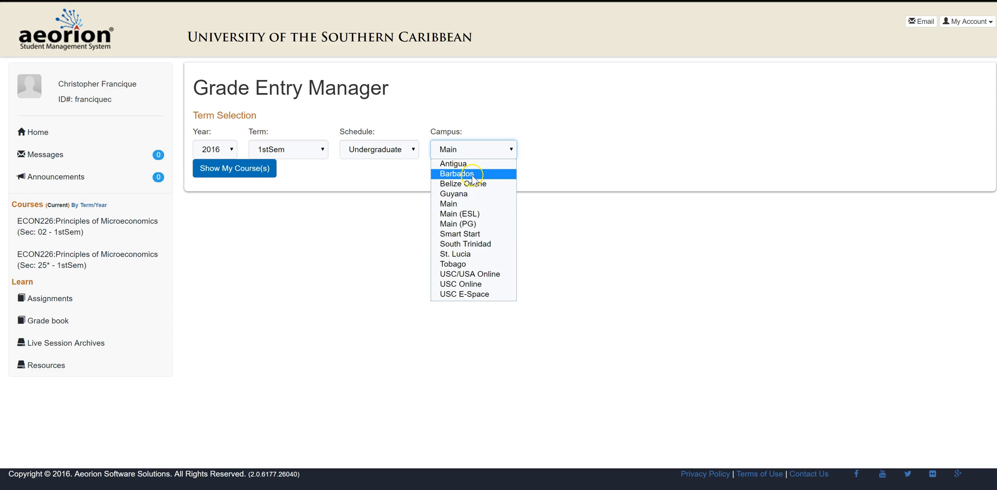
{"action": "left_click", "coordinate": [456, 174]}
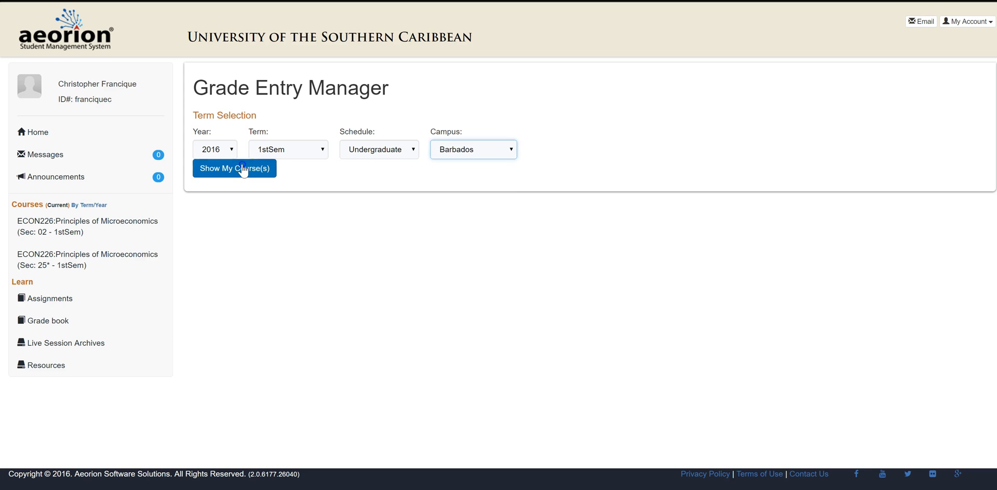
{"action": "left_click", "coordinate": [234, 168]}
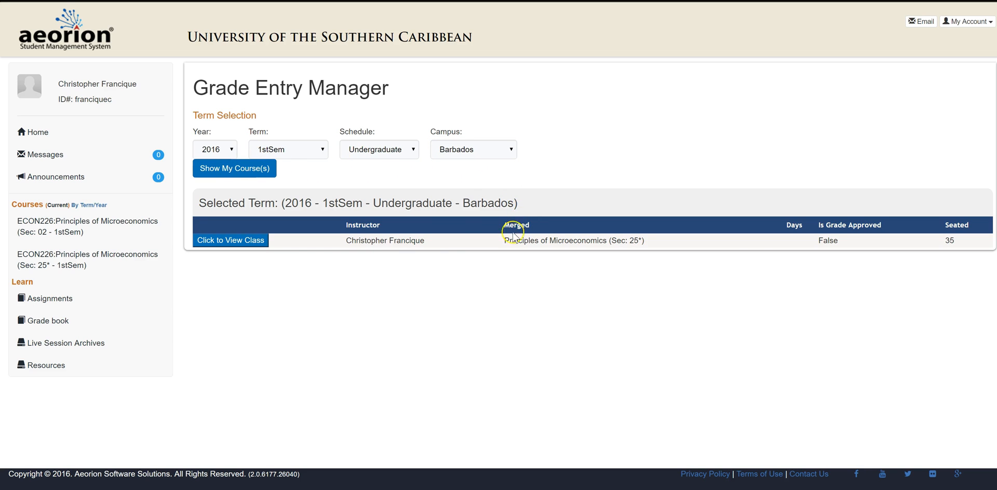
{"action": "mouse_move", "coordinate": [322, 244]}
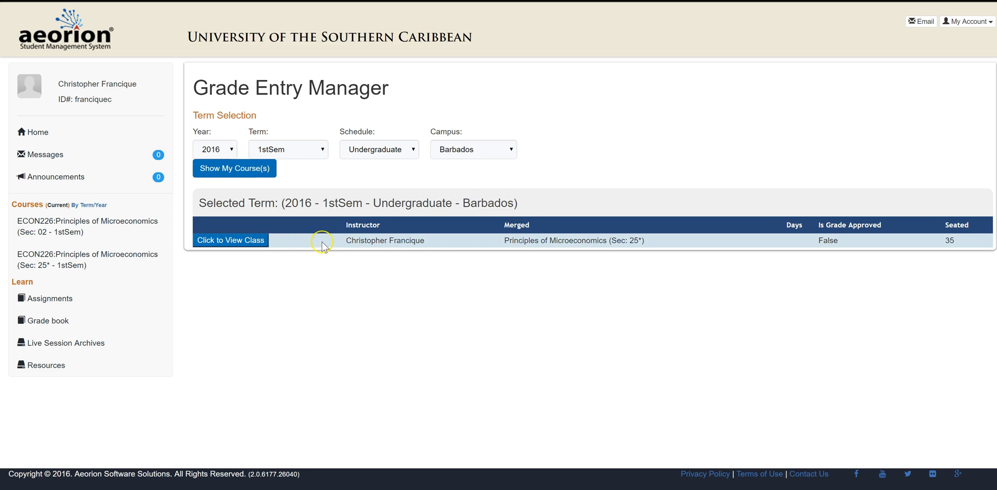
{"action": "mouse_move", "coordinate": [647, 247]}
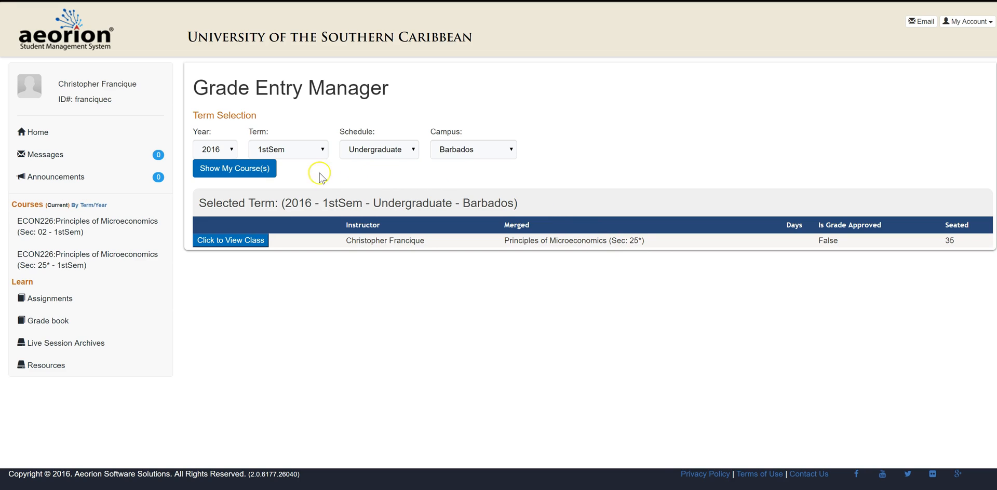
{"action": "mouse_move", "coordinate": [362, 149]}
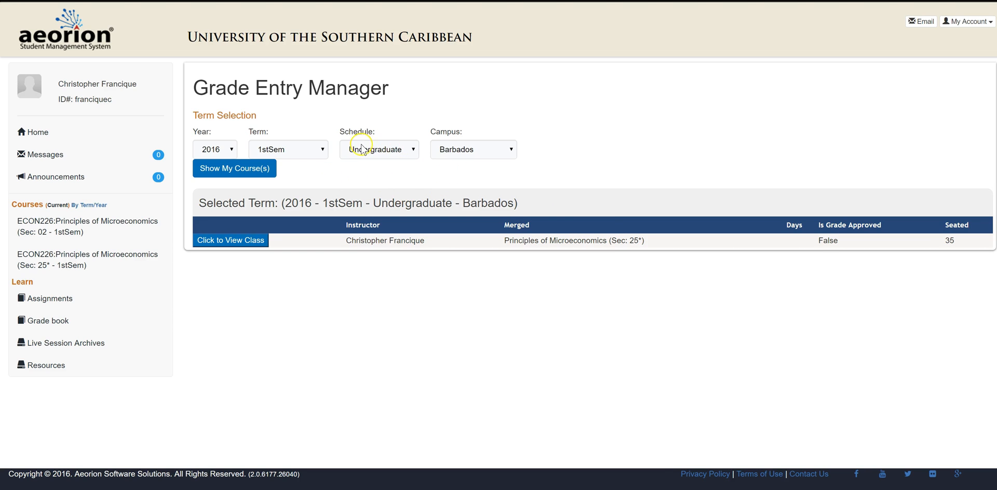
Browse campus choices, then view the Principles of Microeconomics Sec 25* class list
{"action": "left_click", "coordinate": [473, 150]}
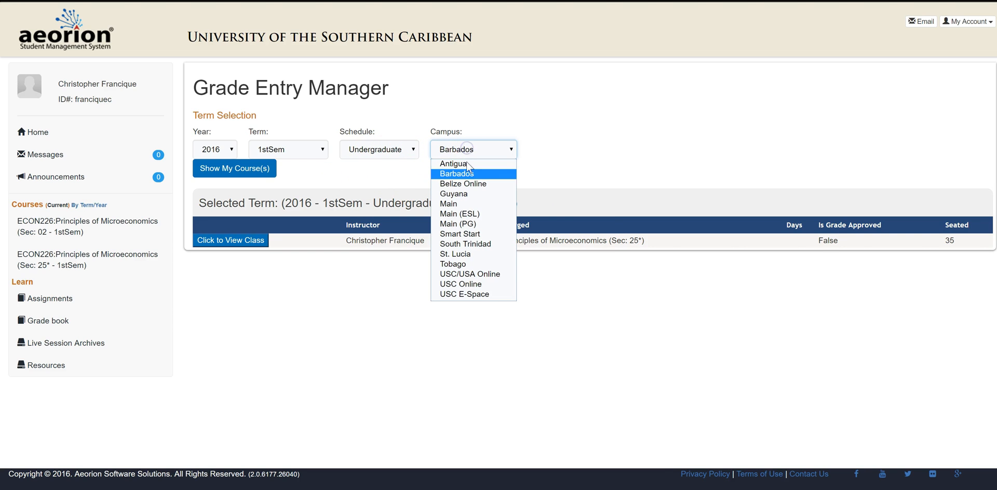
{"action": "mouse_move", "coordinate": [461, 284]}
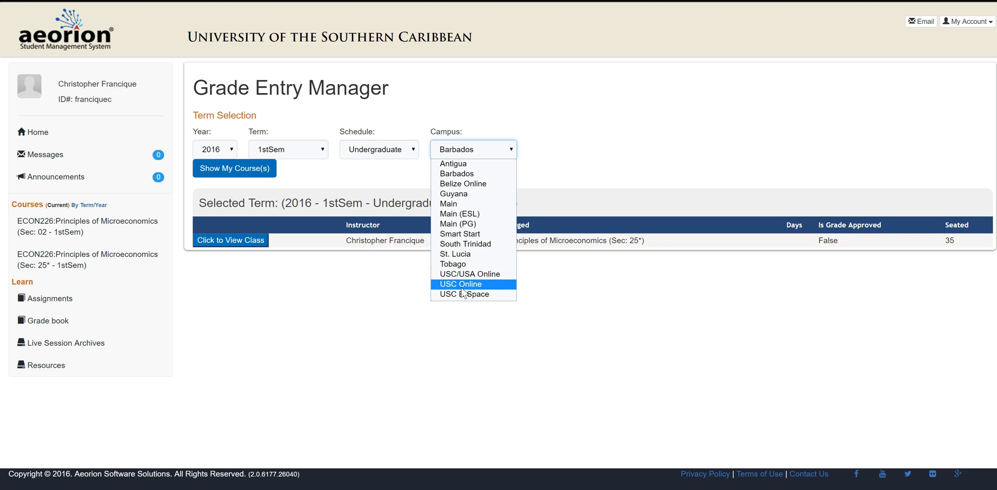
{"action": "mouse_move", "coordinate": [483, 208]}
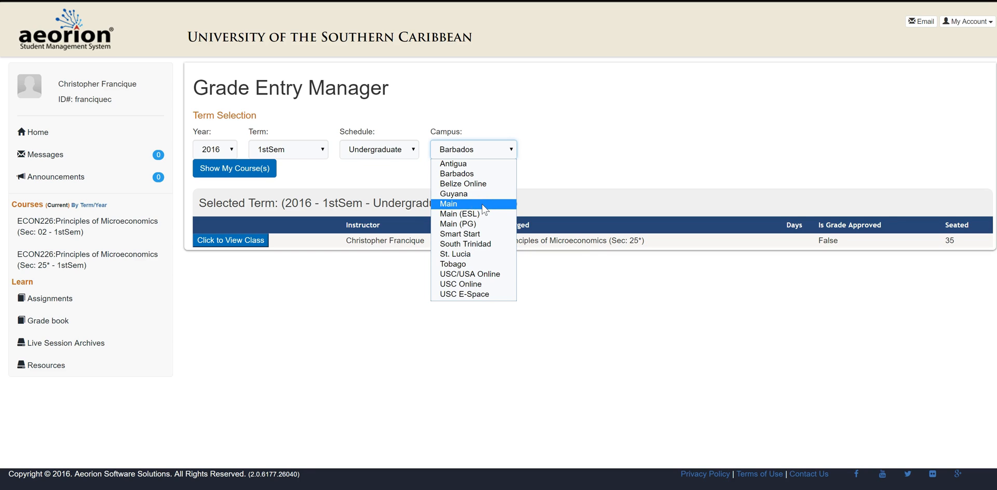
{"action": "mouse_move", "coordinate": [488, 179]}
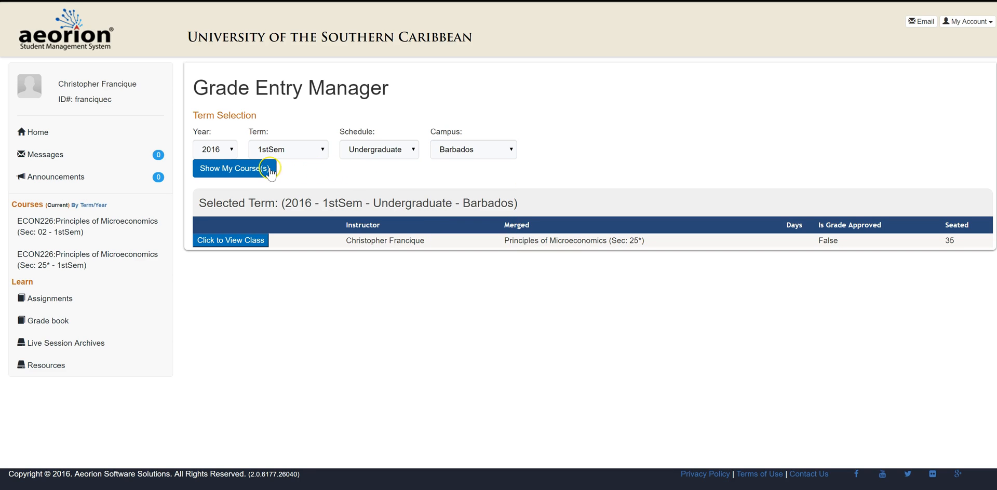
{"action": "mouse_move", "coordinate": [252, 244]}
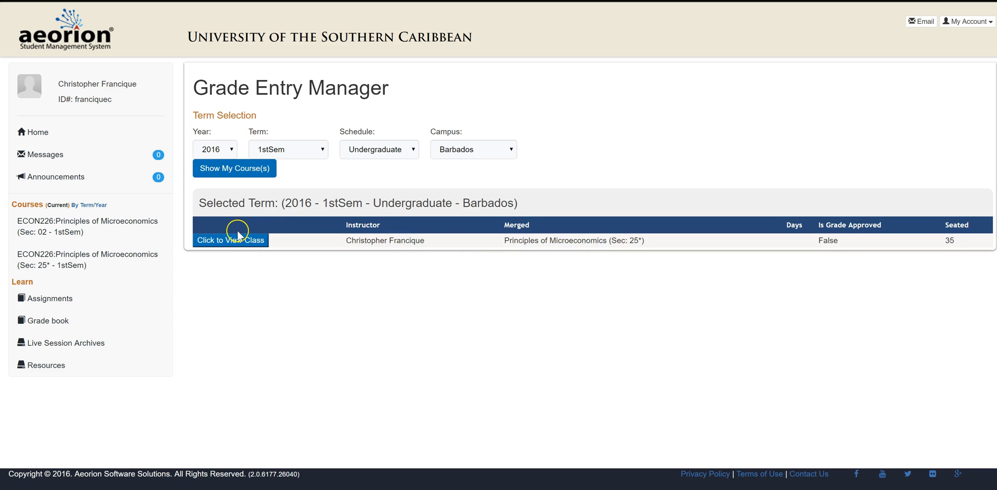
{"action": "mouse_move", "coordinate": [243, 244]}
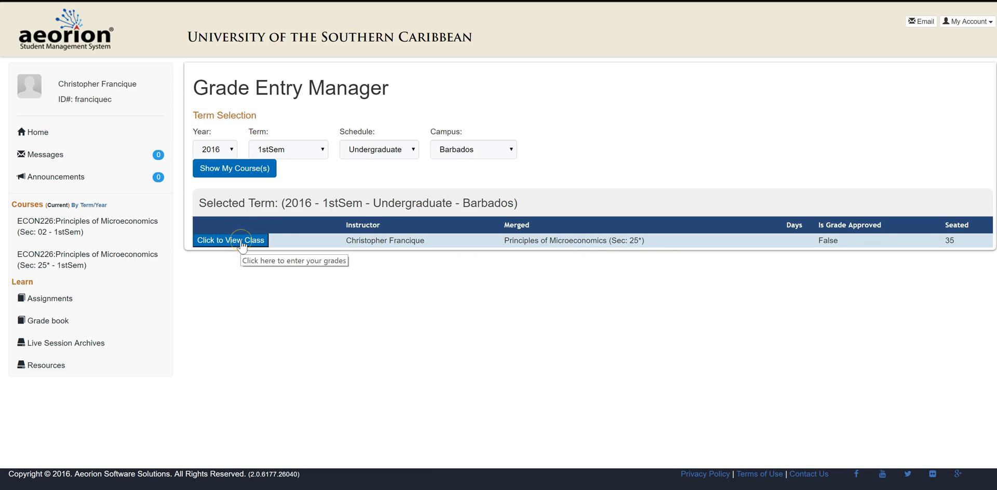
{"action": "left_click", "coordinate": [229, 240]}
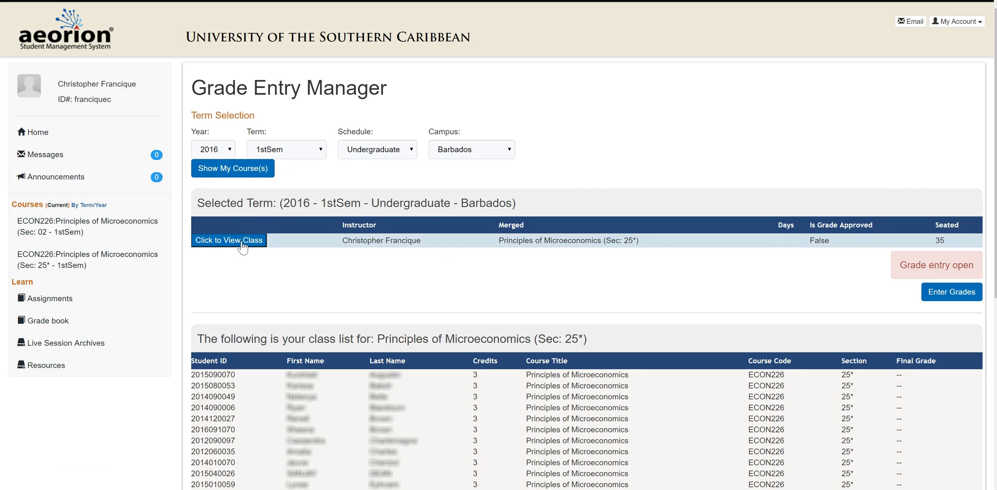
{"action": "scroll", "scroll_direction": "down", "scroll_amount": 3}
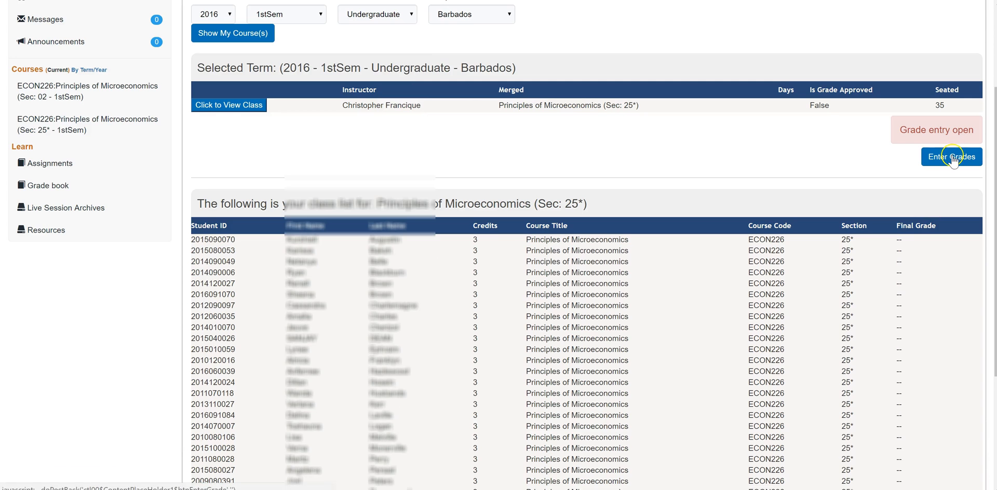
{"action": "left_click", "coordinate": [952, 157]}
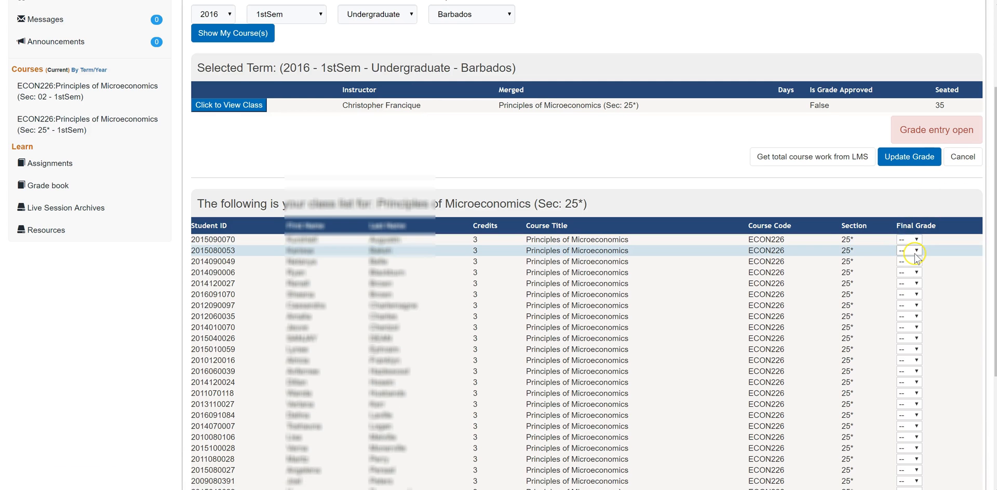
{"action": "left_click", "coordinate": [915, 250]}
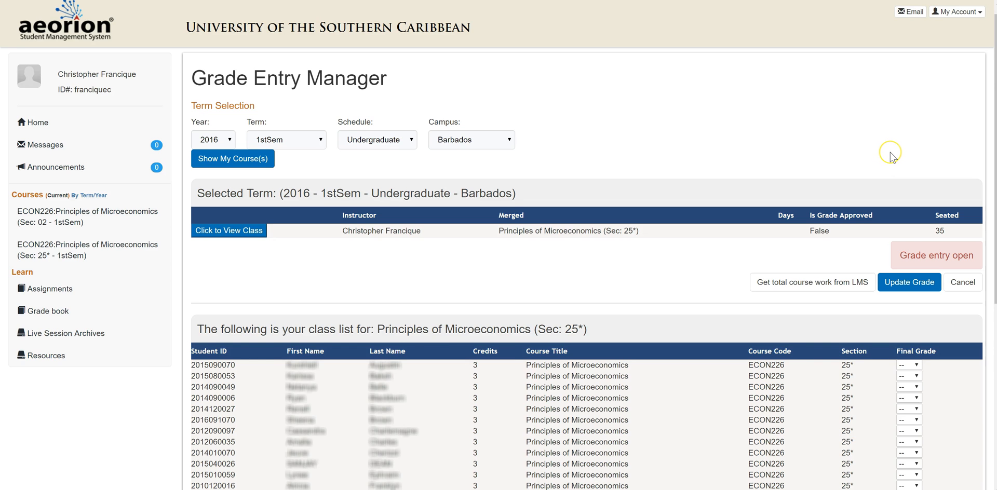
{"action": "left_click", "coordinate": [909, 239]}
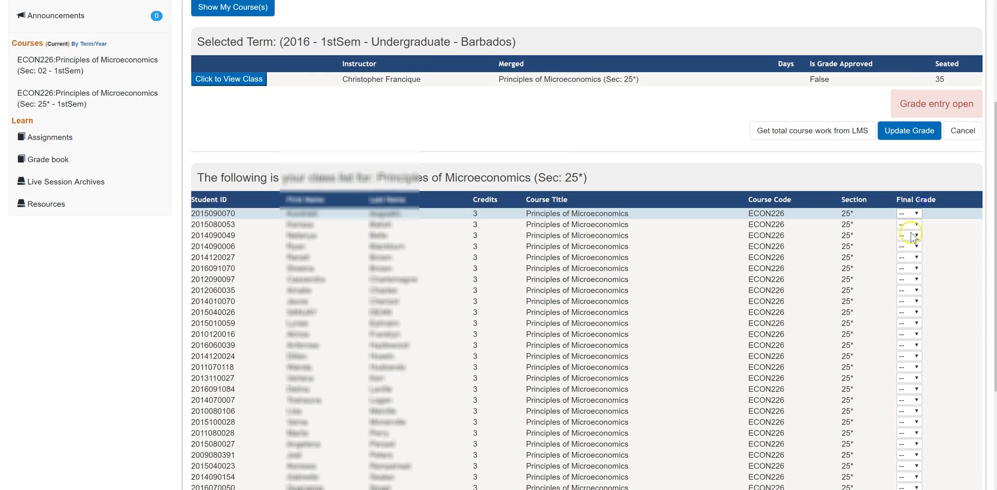
{"action": "scroll", "scroll_direction": "down", "scroll_amount": 3}
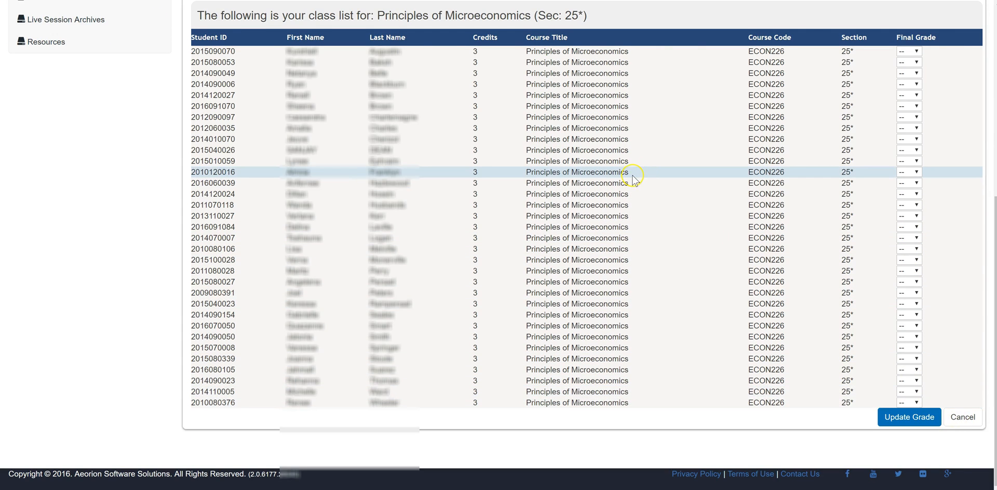
{"action": "scroll", "scroll_direction": "up", "scroll_amount": 3}
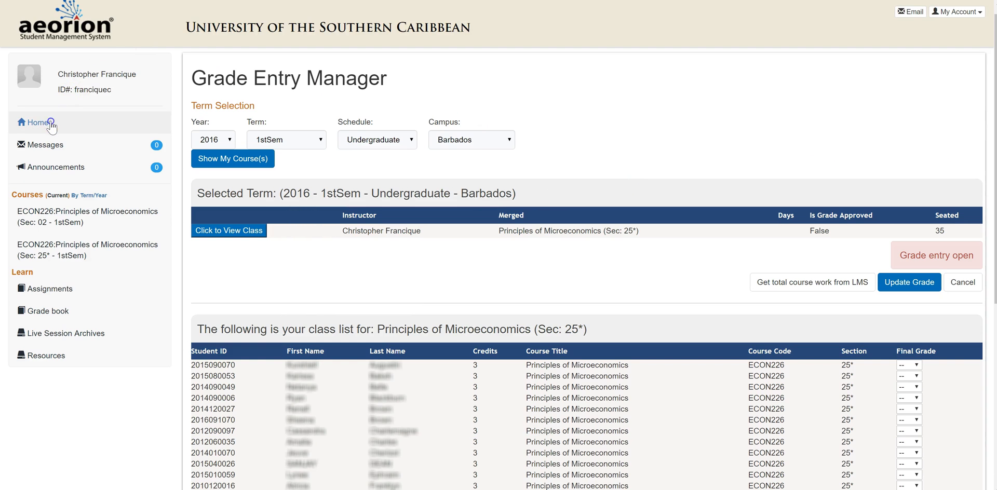
Return Home and scroll down to the Student Management panel
{"action": "left_click", "coordinate": [34, 121]}
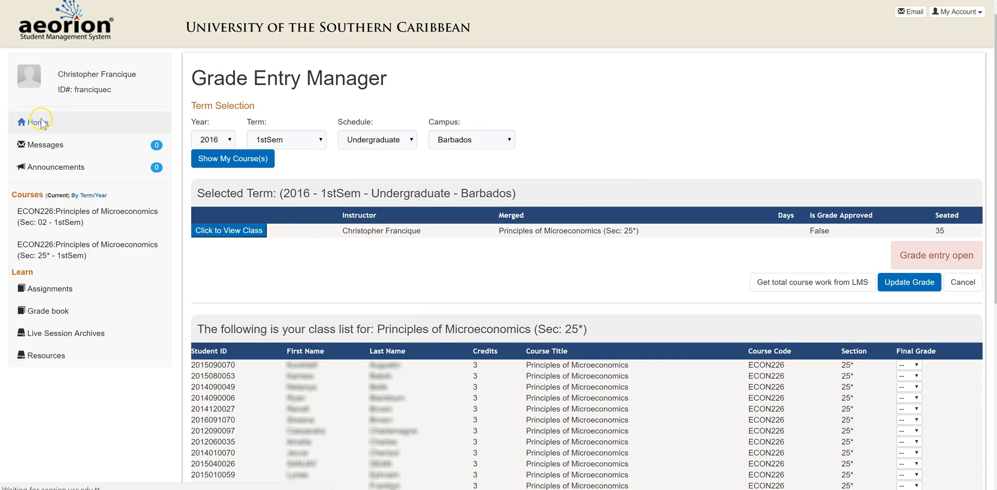
{"action": "left_click", "coordinate": [29, 123]}
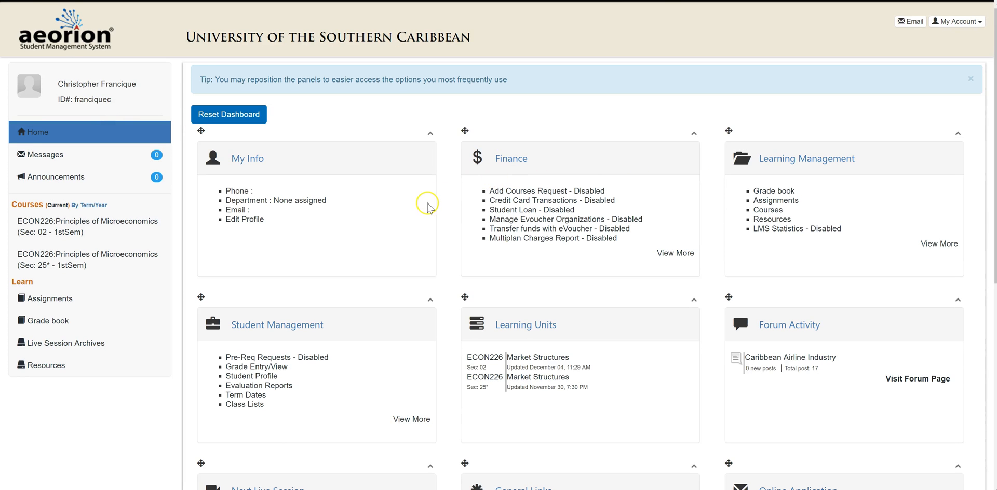
{"action": "scroll", "scroll_direction": "down", "scroll_amount": 3}
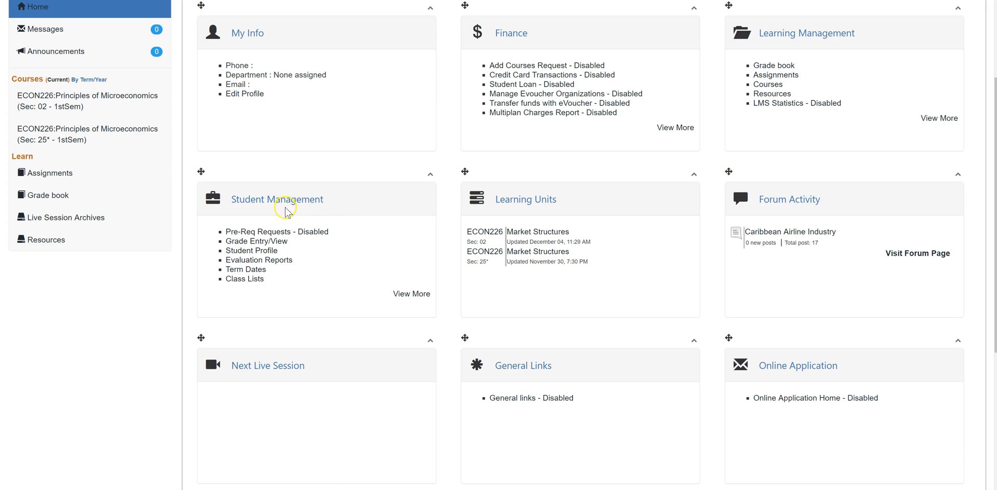
{"action": "mouse_move", "coordinate": [267, 247]}
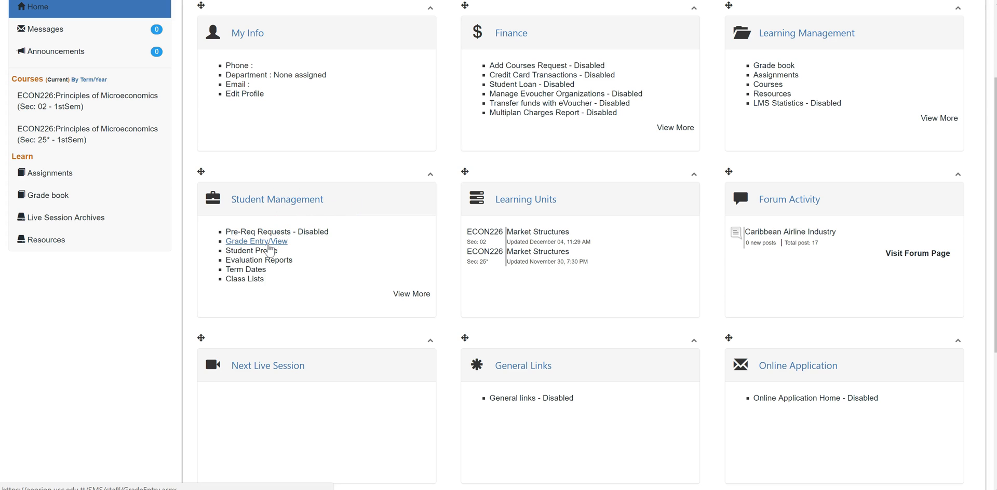
Open Grade Entry/View and set term 1stSem, schedule Undergraduate
{"action": "left_click", "coordinate": [256, 240]}
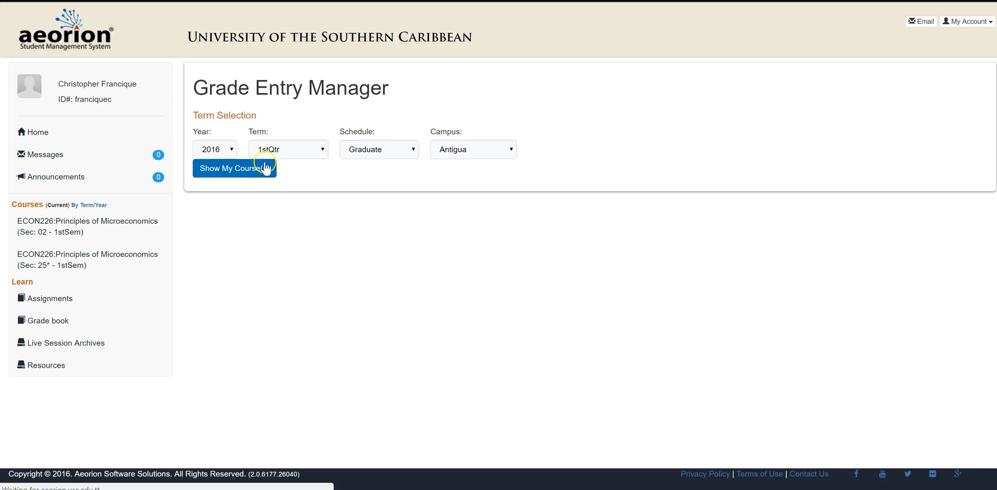
{"action": "mouse_move", "coordinate": [293, 156]}
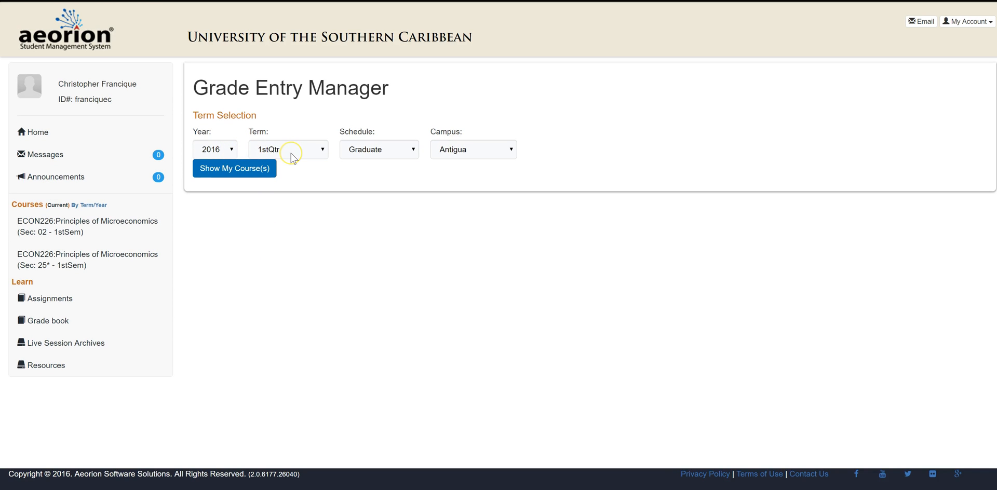
{"action": "mouse_move", "coordinate": [224, 156]}
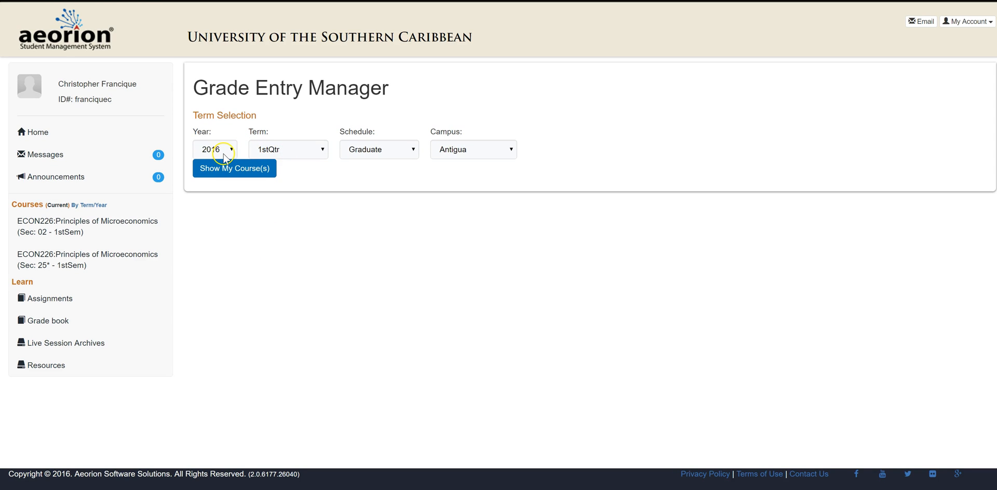
{"action": "left_click", "coordinate": [288, 149]}
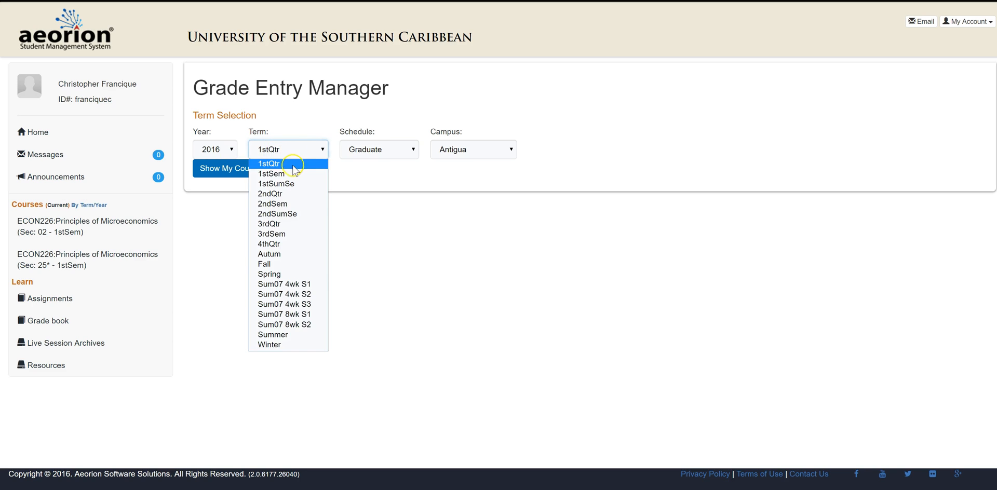
{"action": "left_click", "coordinate": [268, 184]}
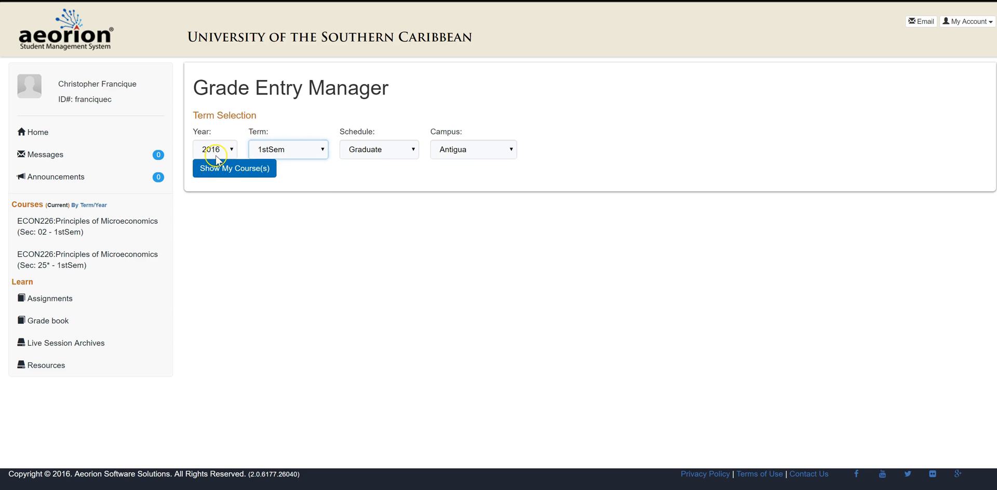
{"action": "left_click", "coordinate": [379, 150]}
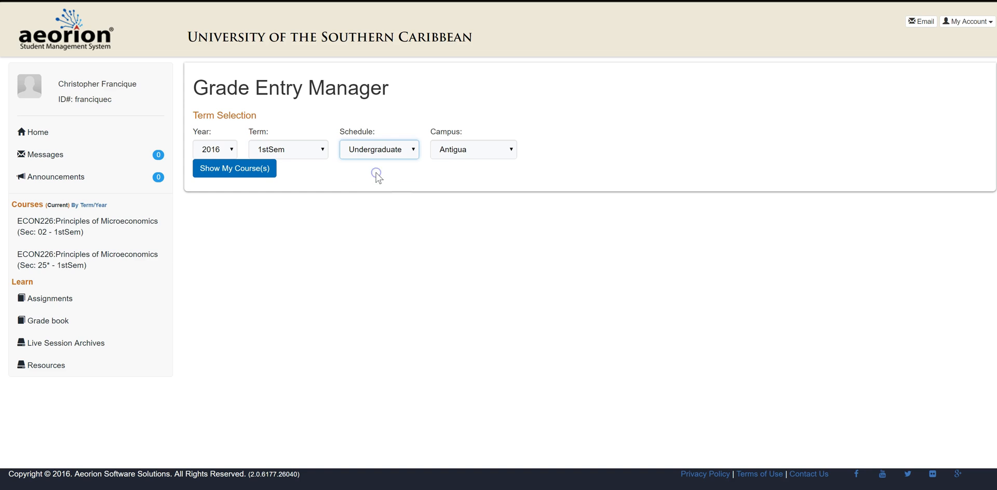
Choose the Main campus and show the 2016 1stSem courses
{"action": "left_click", "coordinate": [473, 150]}
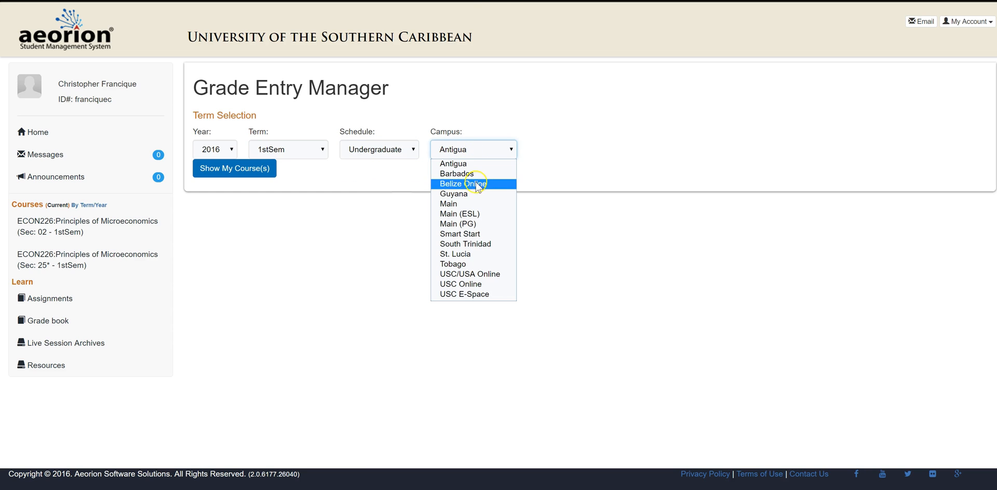
{"action": "left_click", "coordinate": [448, 204]}
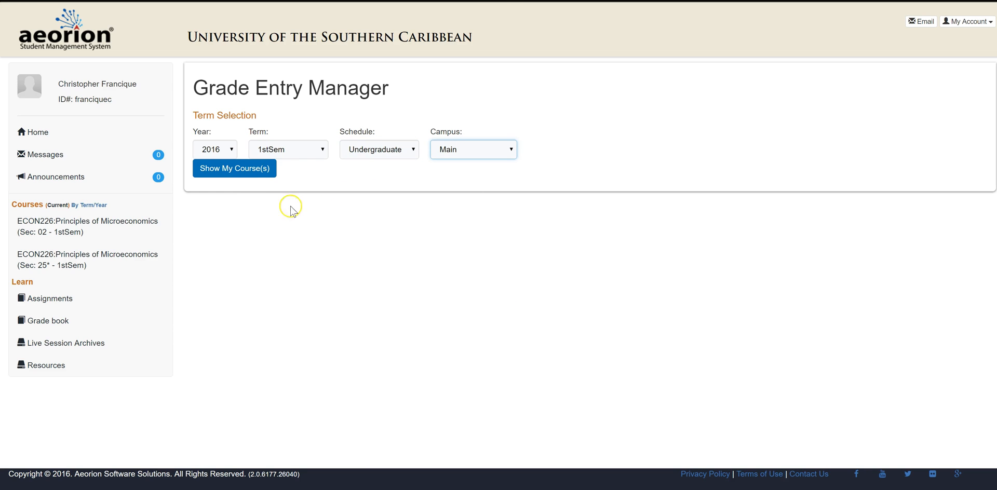
{"action": "left_click", "coordinate": [234, 169]}
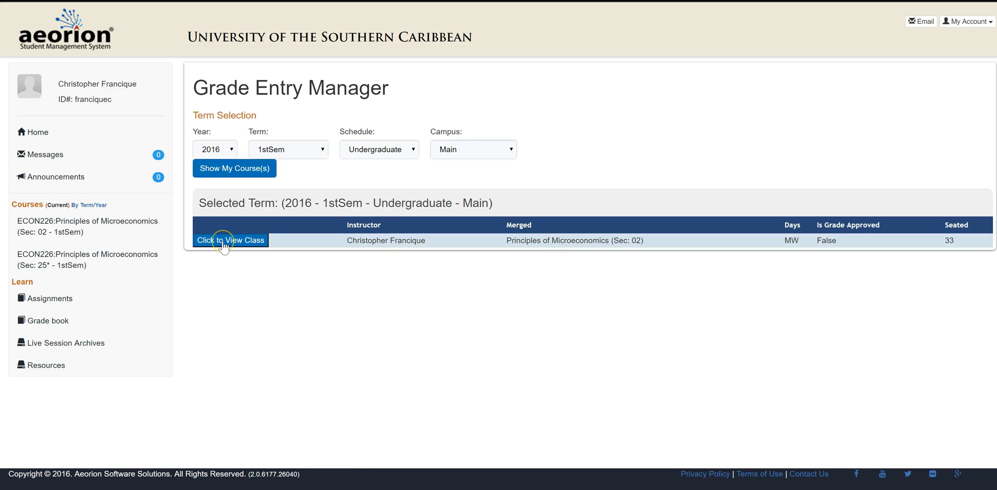
{"action": "mouse_move", "coordinate": [224, 244]}
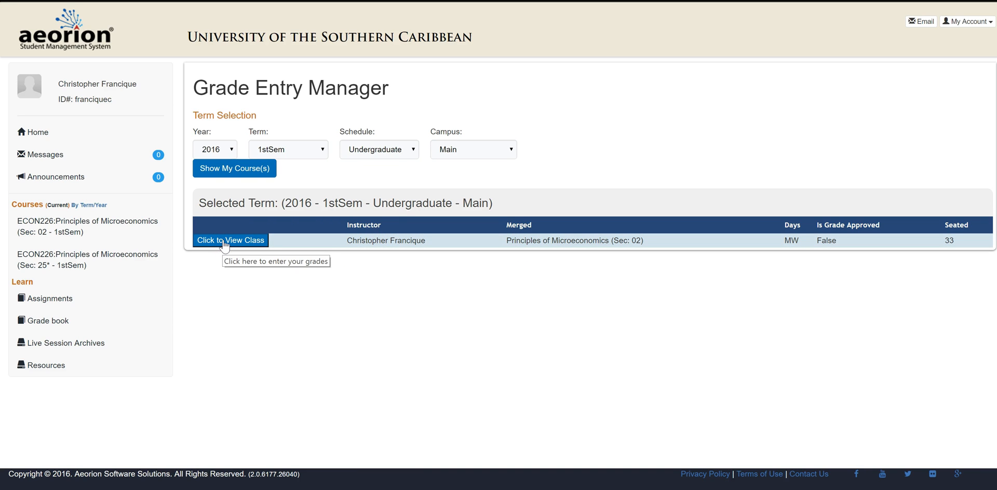
Open the Sec 02 class list, enable Enter Grades, and scroll through students
{"action": "left_click", "coordinate": [230, 240]}
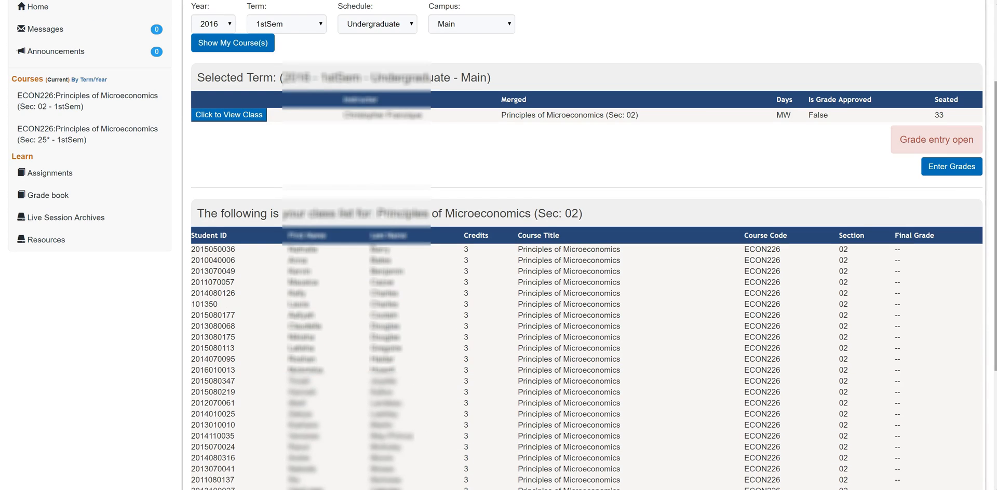
{"action": "left_click", "coordinate": [952, 166]}
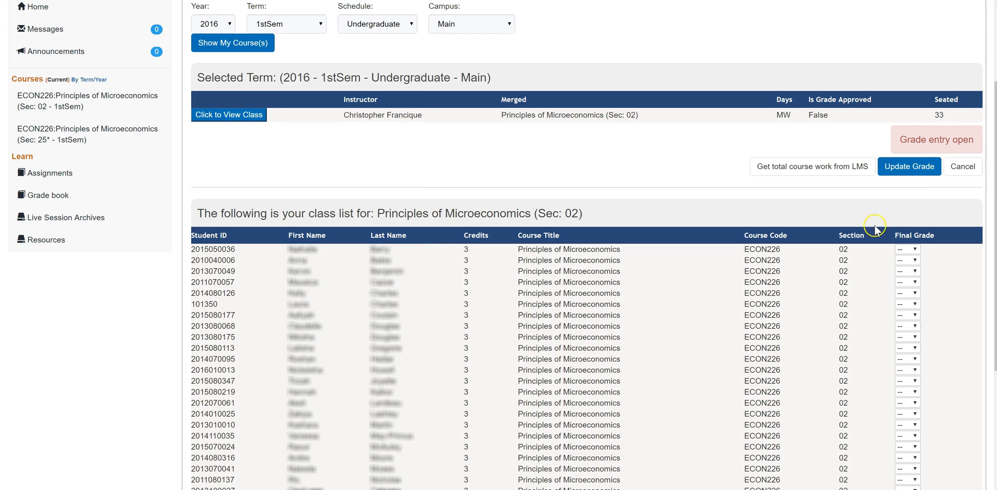
{"action": "mouse_move", "coordinate": [910, 139]}
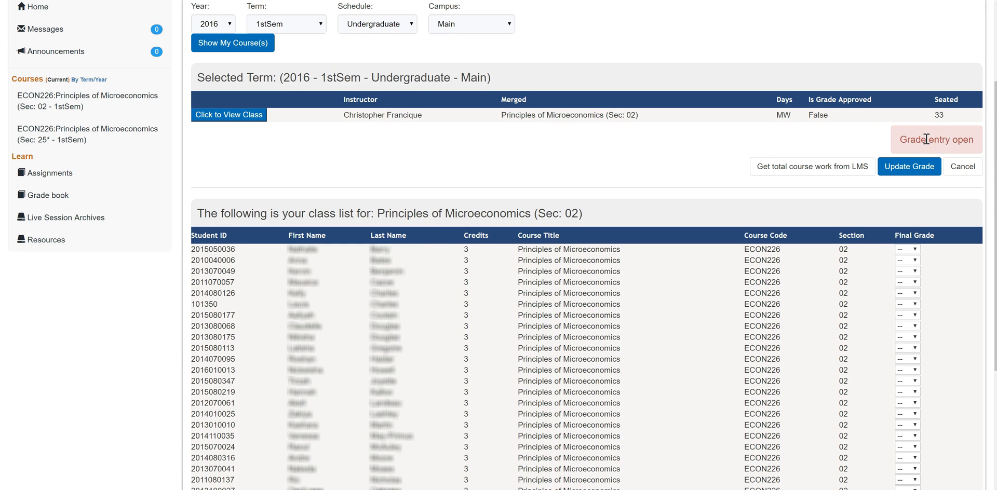
{"action": "mouse_move", "coordinate": [954, 169]}
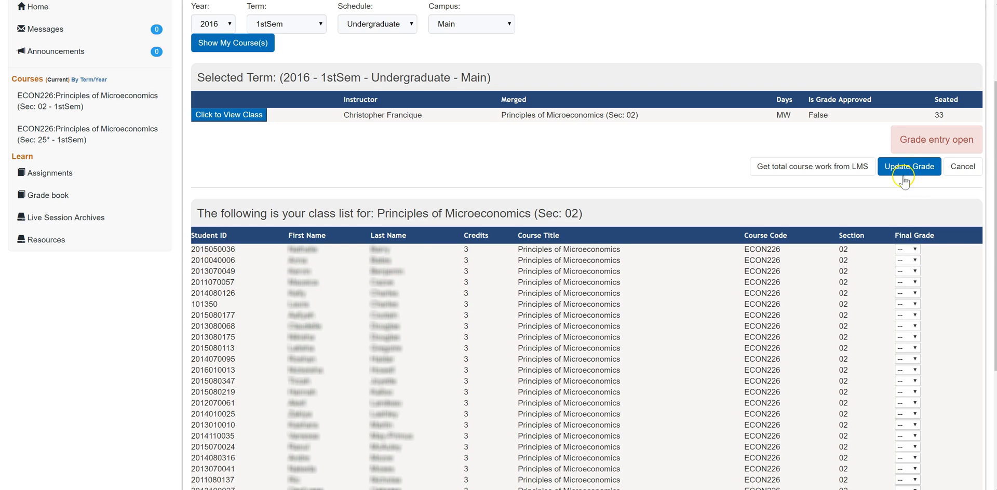
{"action": "scroll", "scroll_direction": "down", "scroll_amount": 3}
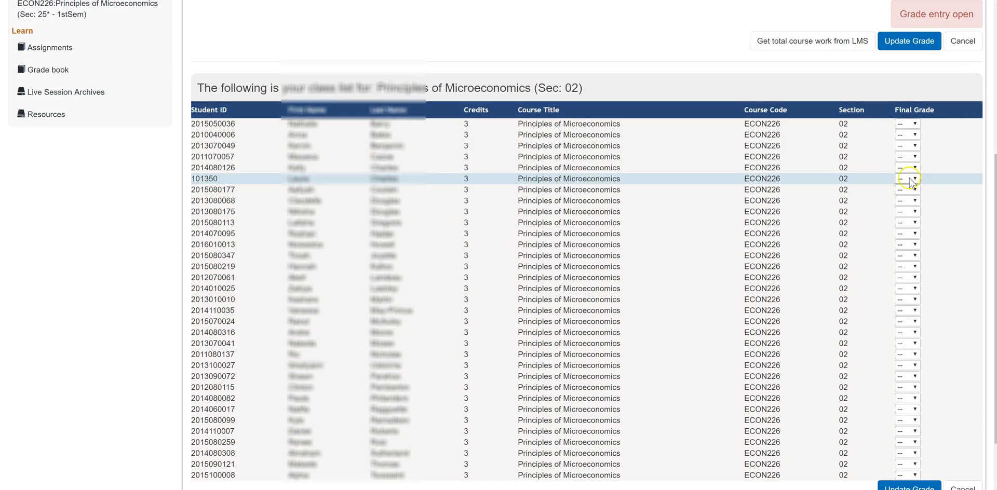
{"action": "scroll", "scroll_direction": "down", "scroll_amount": 3}
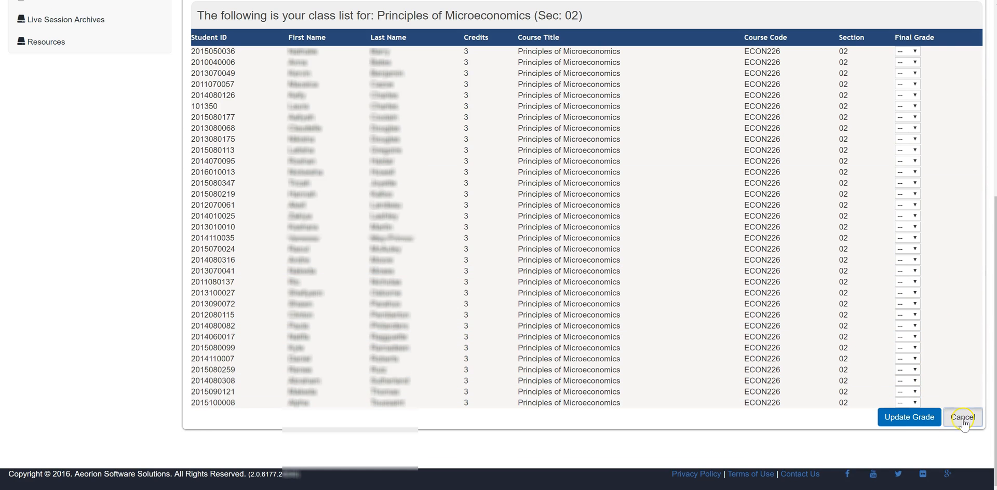
Cancel Sec 02 grade entry without saving any grades
{"action": "left_click", "coordinate": [963, 417]}
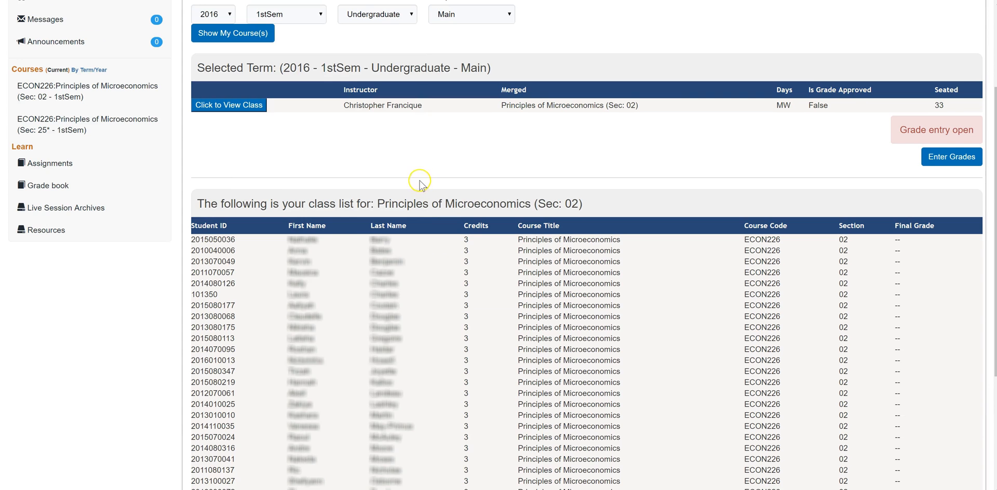
{"action": "mouse_move", "coordinate": [423, 167]}
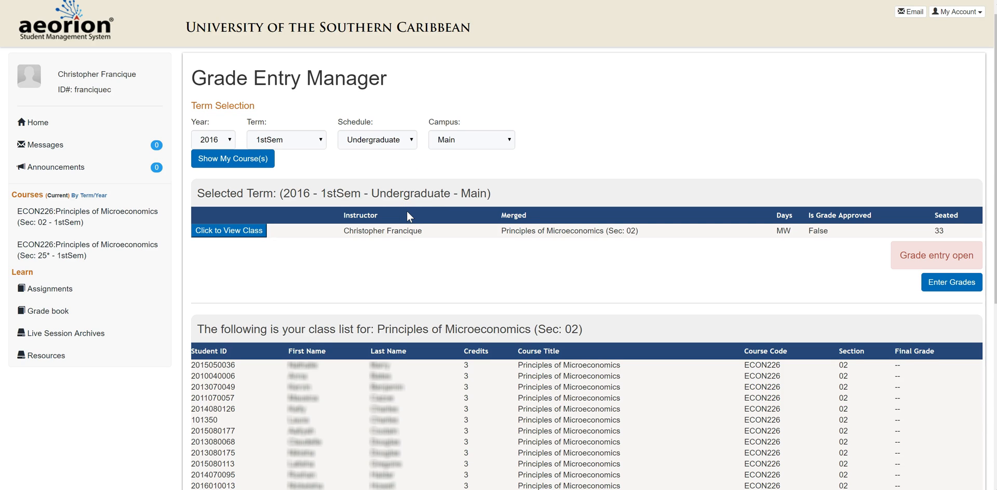
{"action": "mouse_move", "coordinate": [401, 215]}
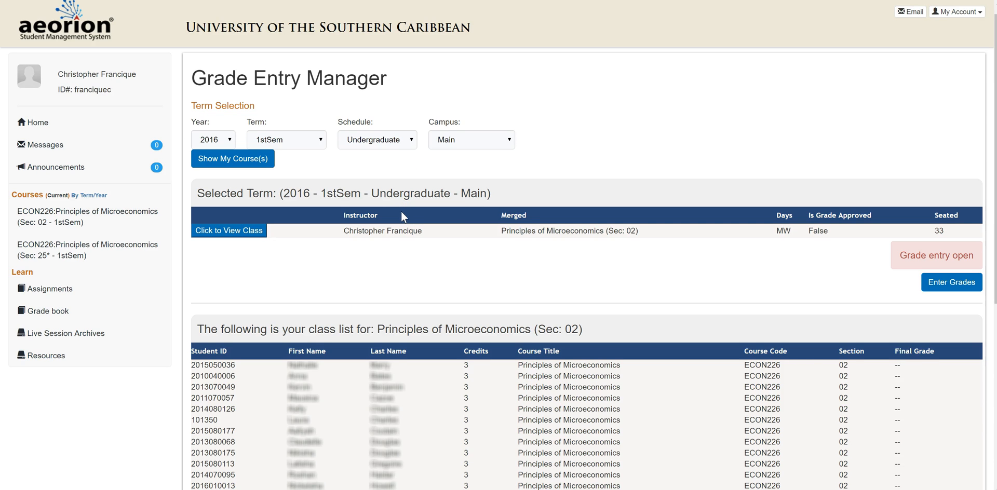